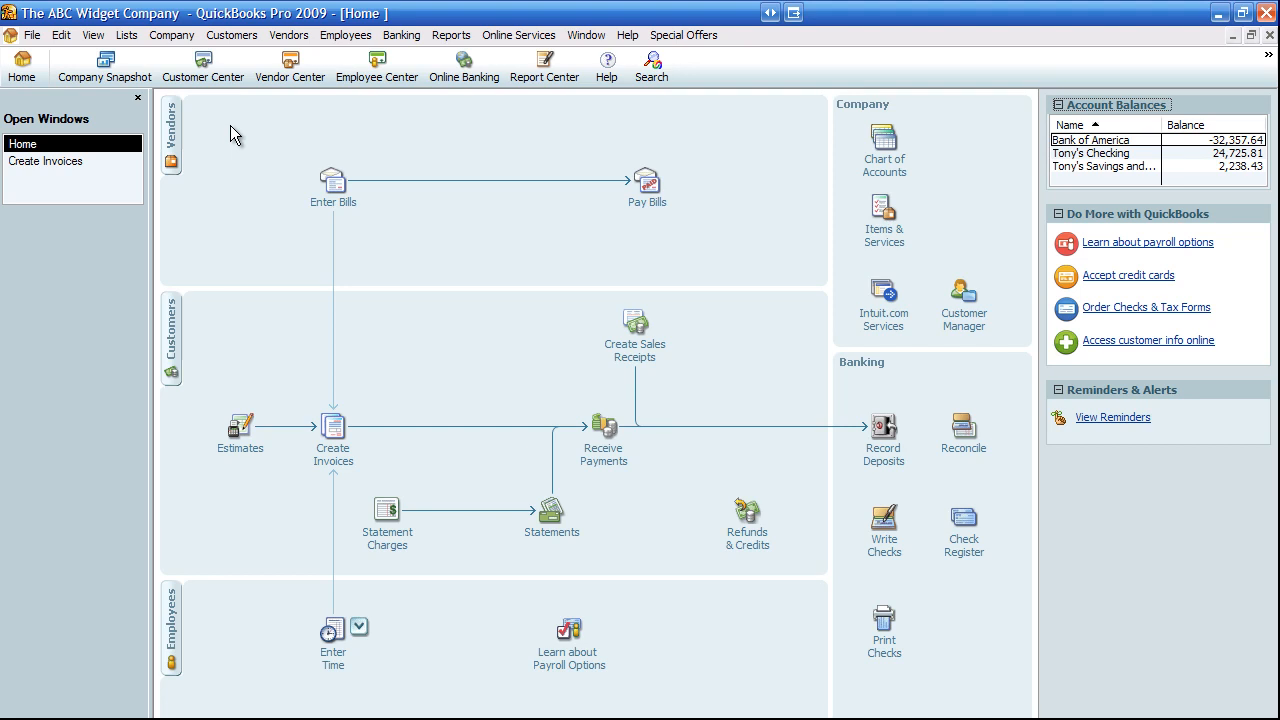
mouse_move(448, 36)
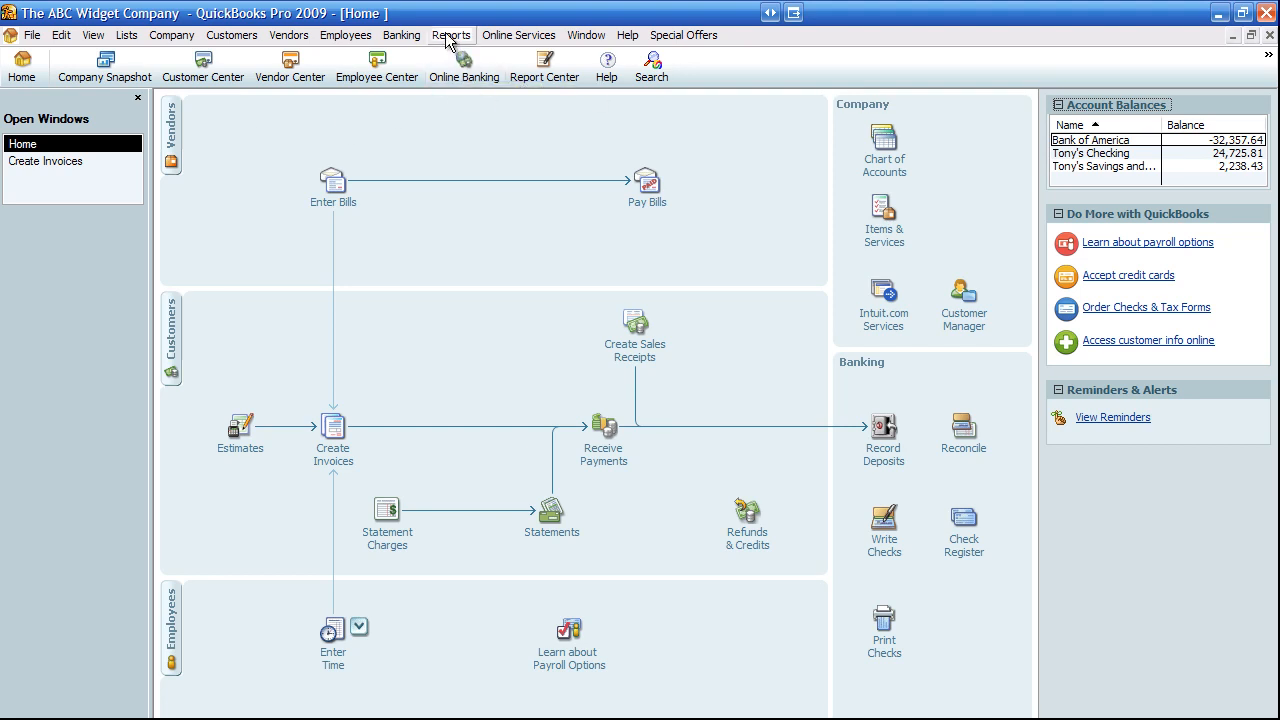
Bring up the A/R Aging Summary report for The ABC Widget Company via Reports > Customers & Receivables.
left_click(444, 36)
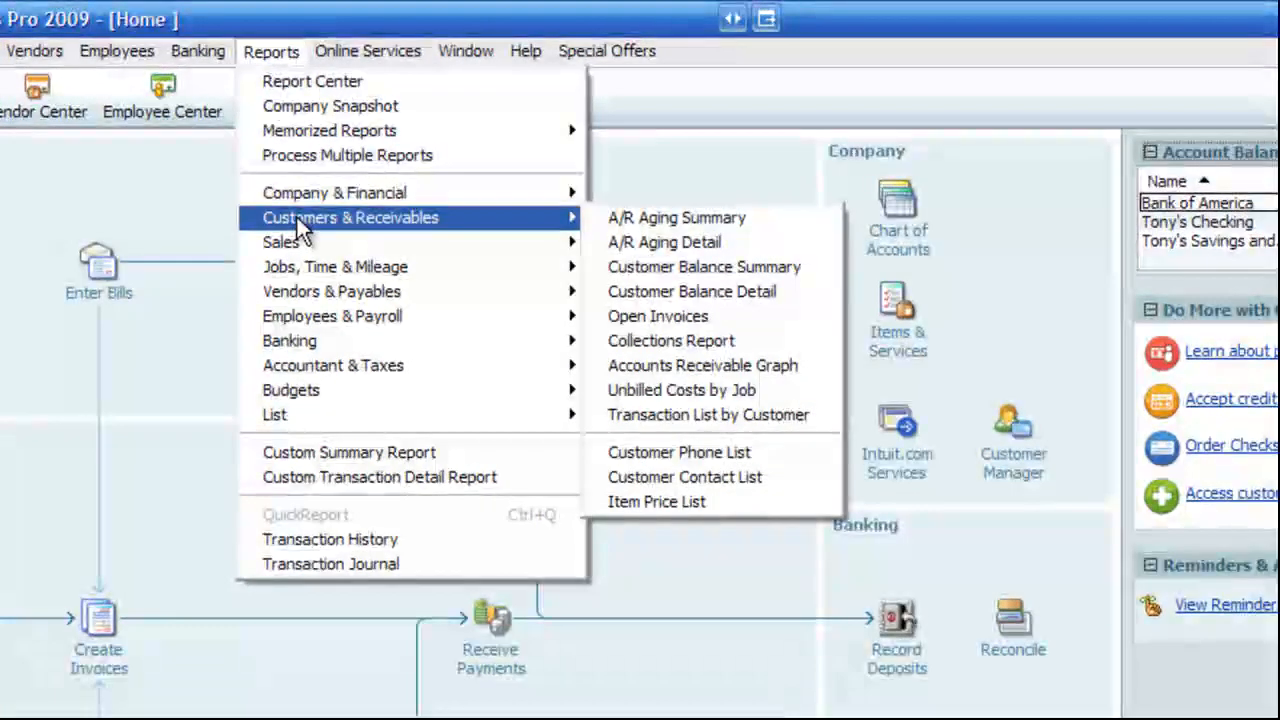
mouse_move(692, 224)
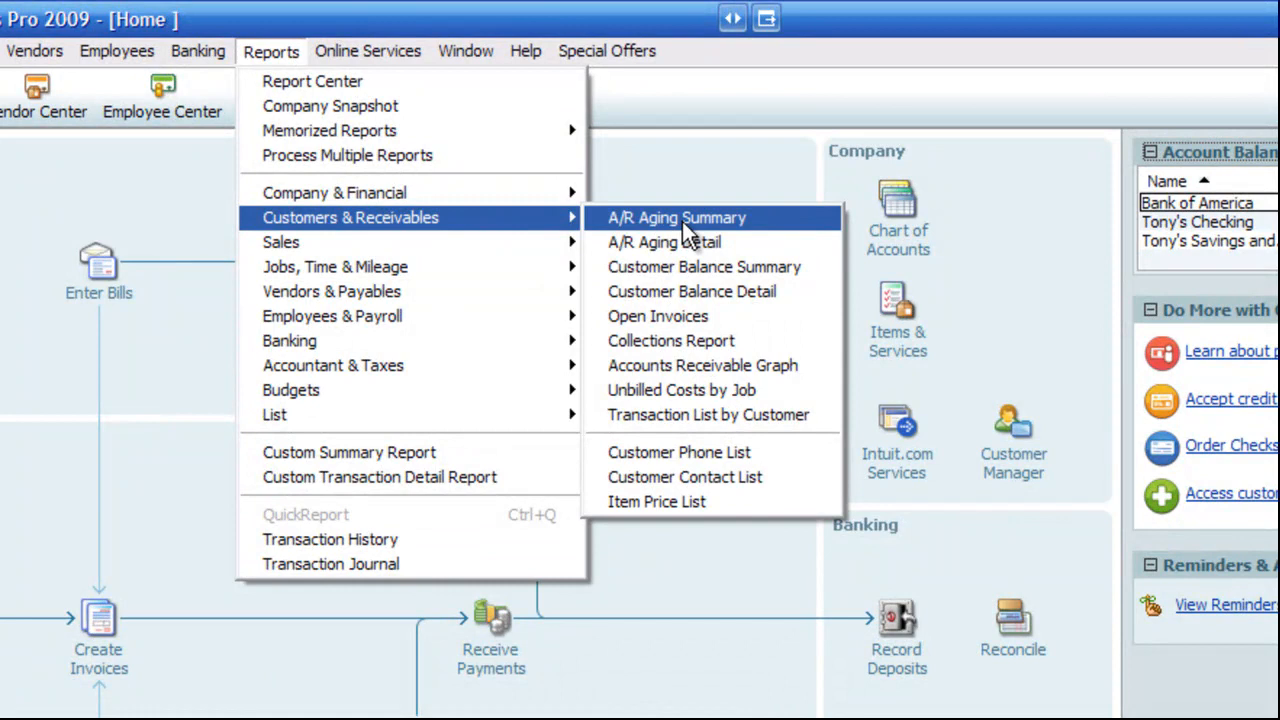
mouse_move(684, 232)
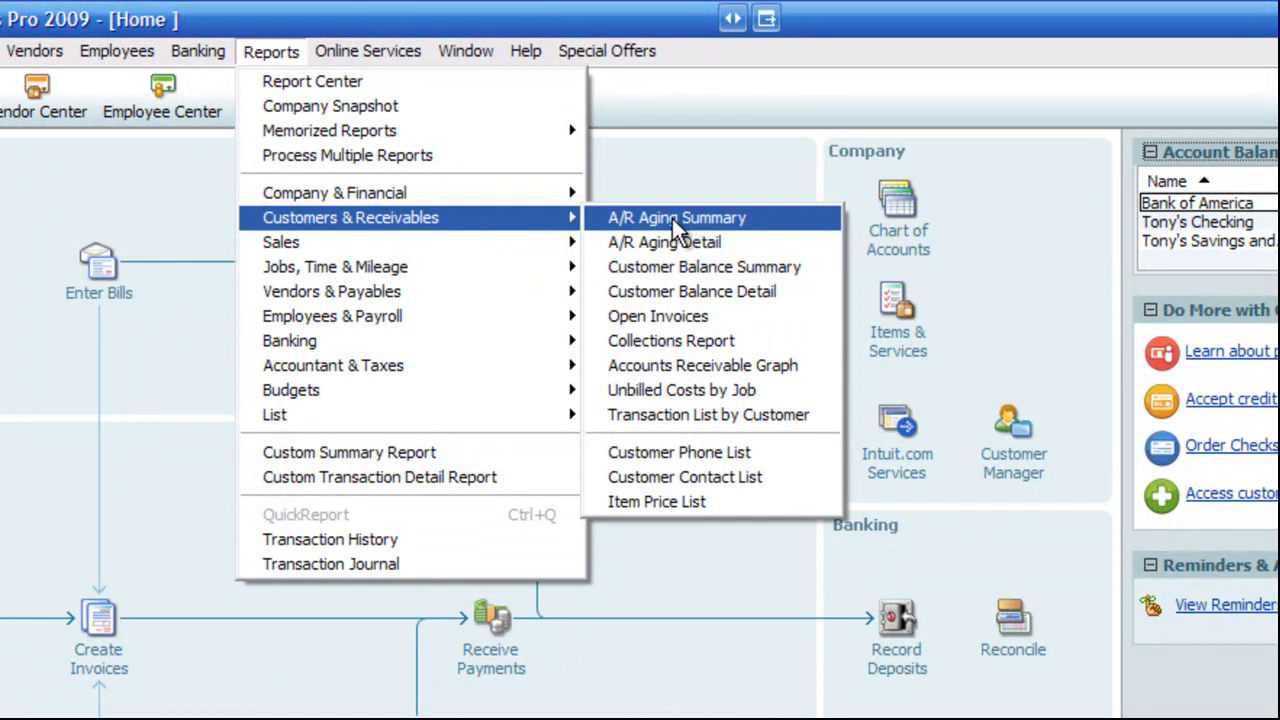
left_click(676, 216)
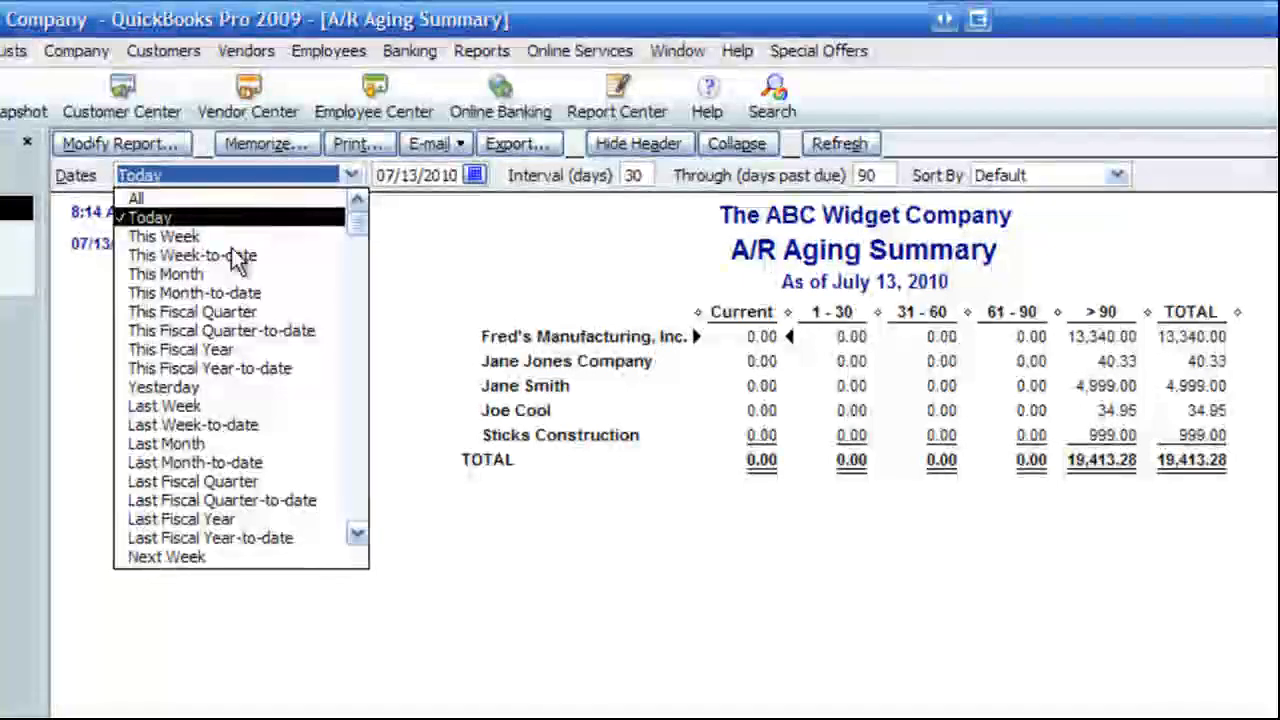
mouse_move(180, 500)
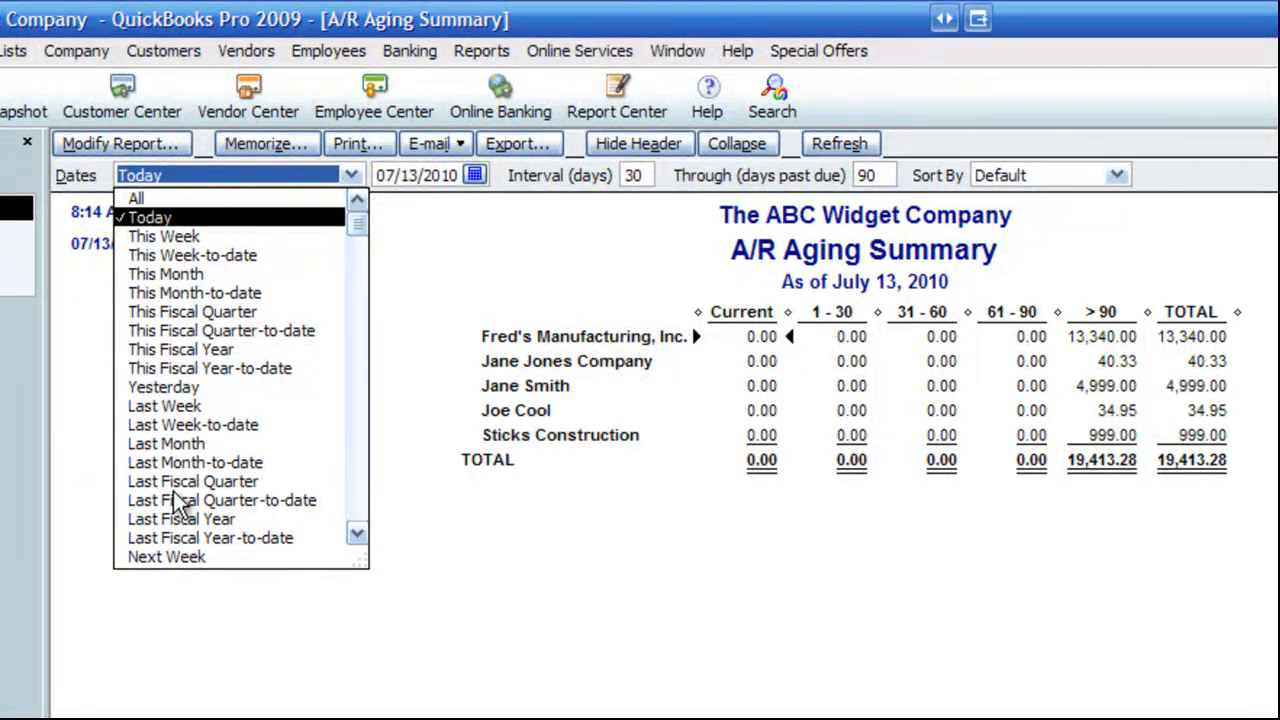
Set the report's Dates range to This Fiscal Year, as of December 31, 2010.
left_click(180, 348)
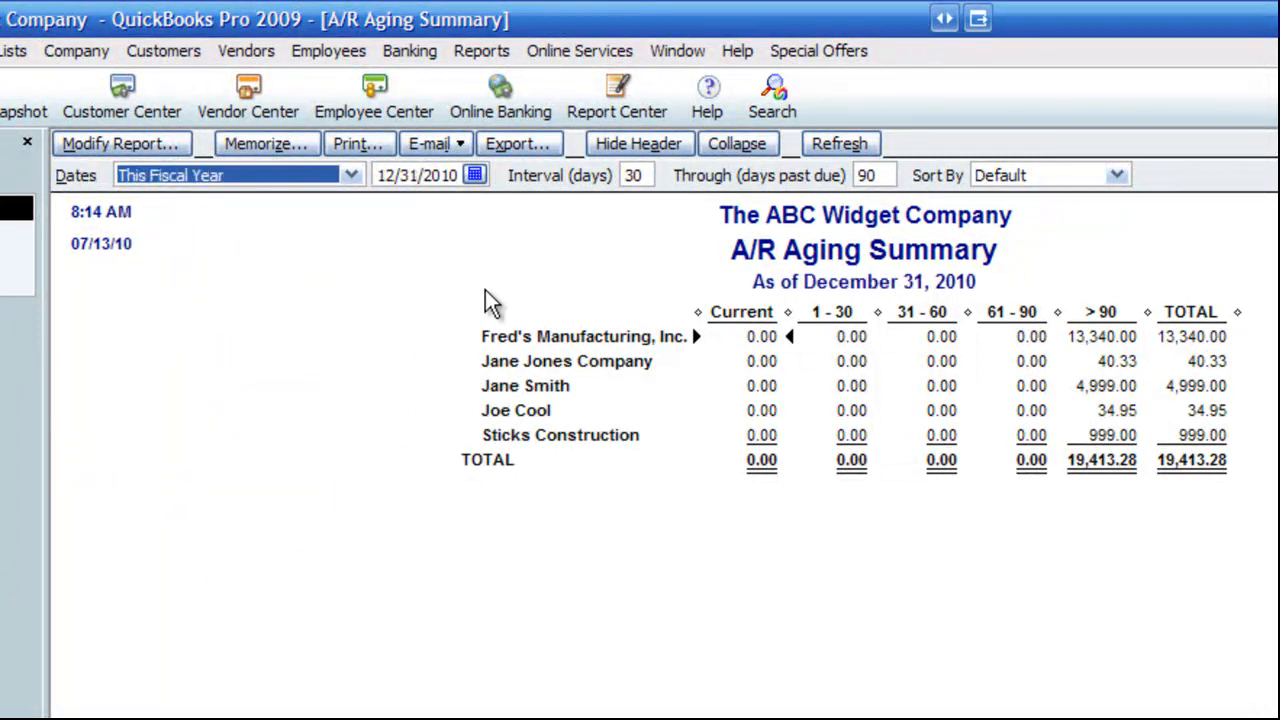
mouse_move(704, 338)
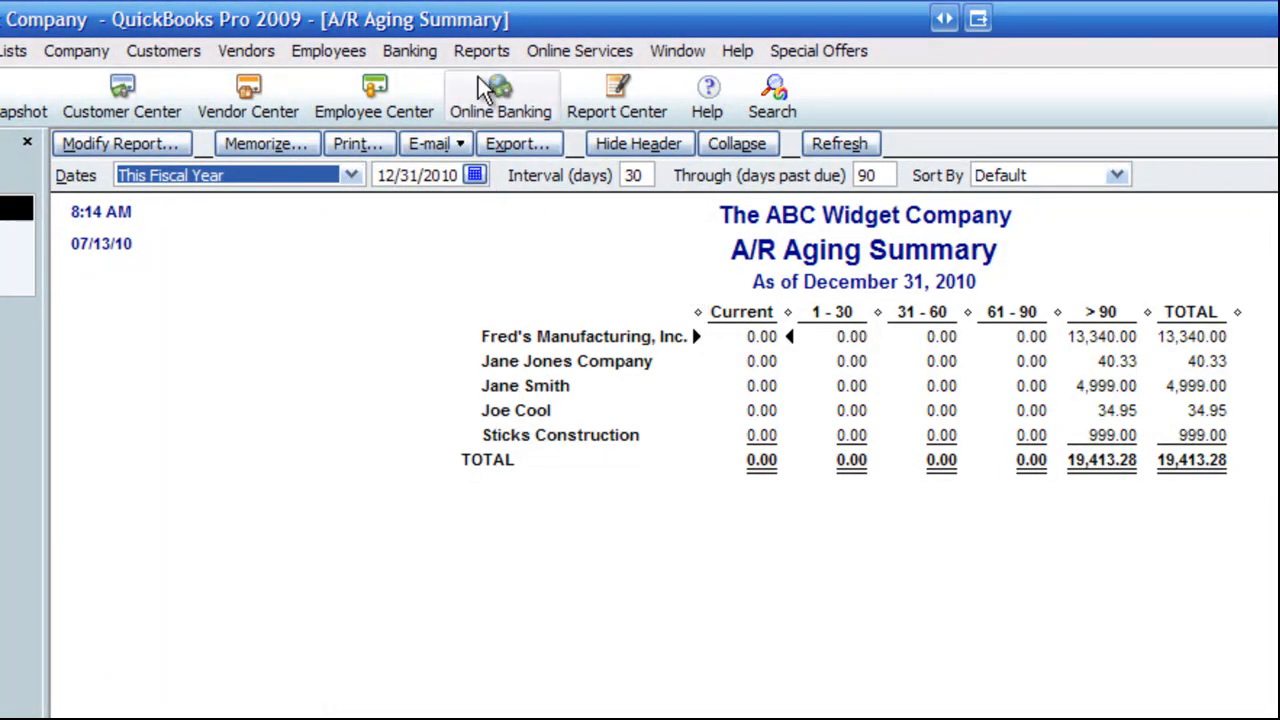
left_click(480, 50)
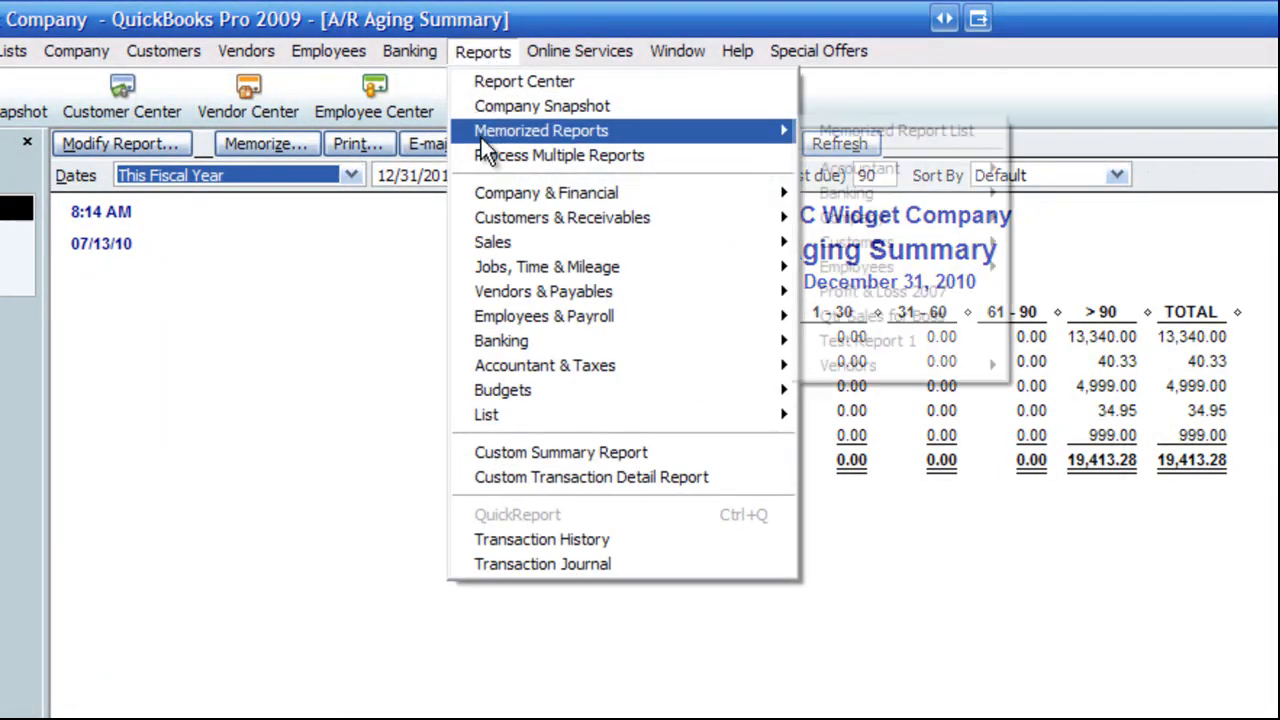
mouse_move(562, 216)
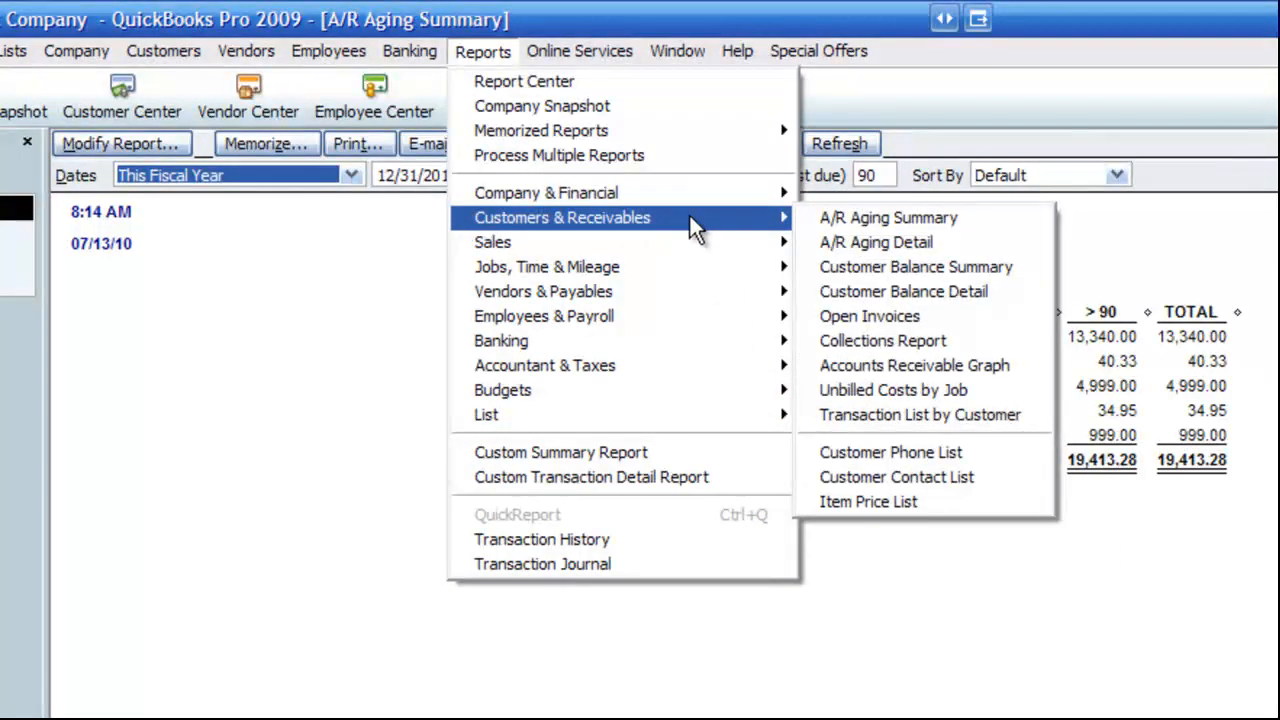
mouse_move(906, 224)
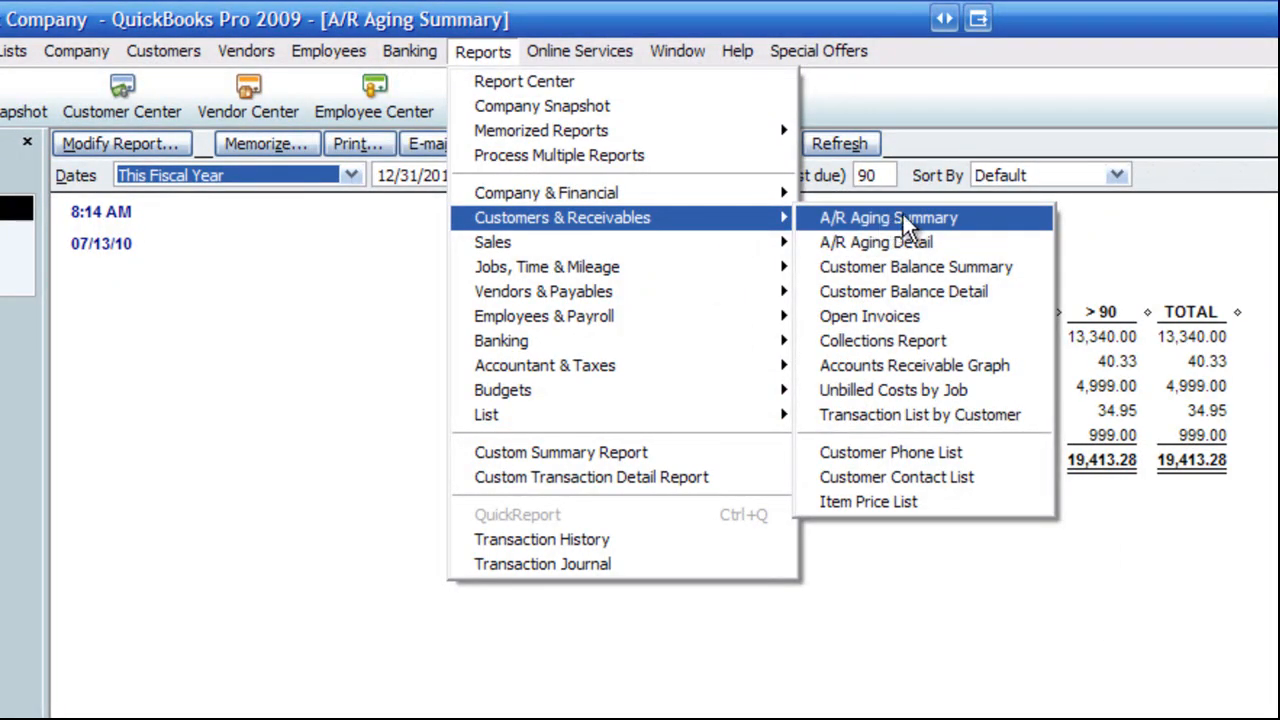
left_click(888, 216)
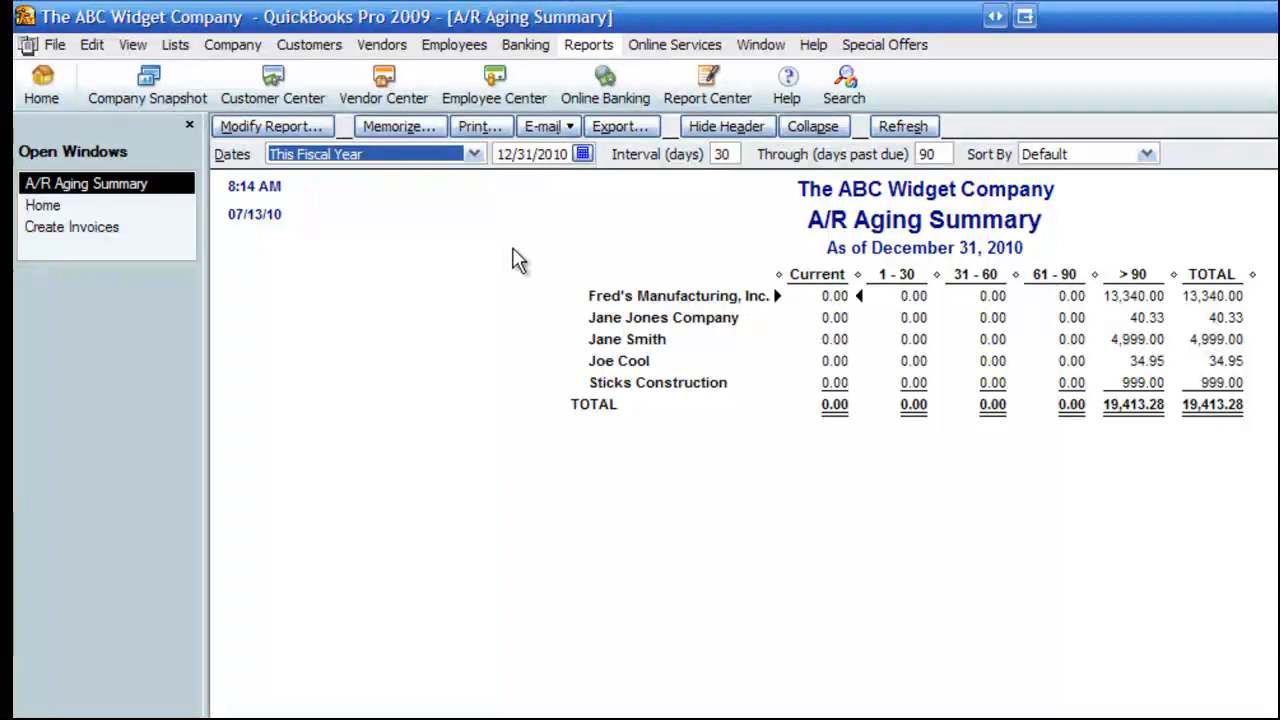
left_click(132, 44)
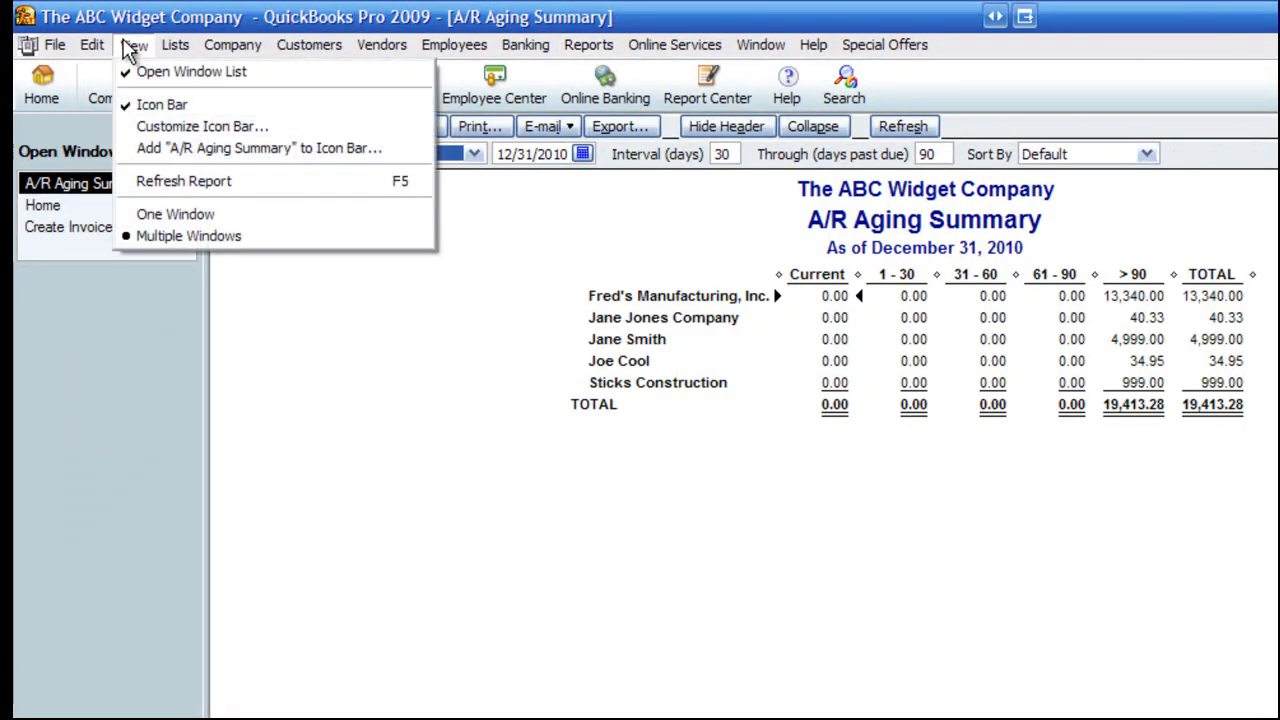
mouse_move(236, 148)
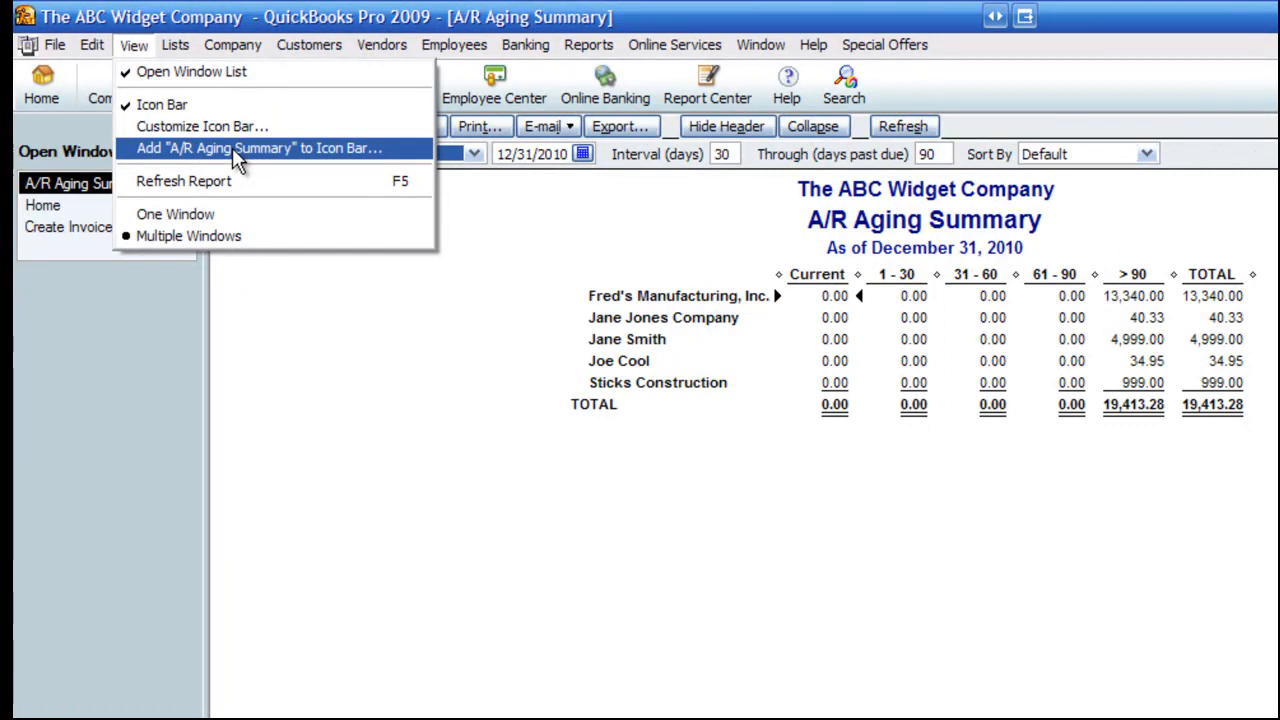
Add A/R Aging Summary to the icon bar with the lifesaver image and default label.
left_click(250, 148)
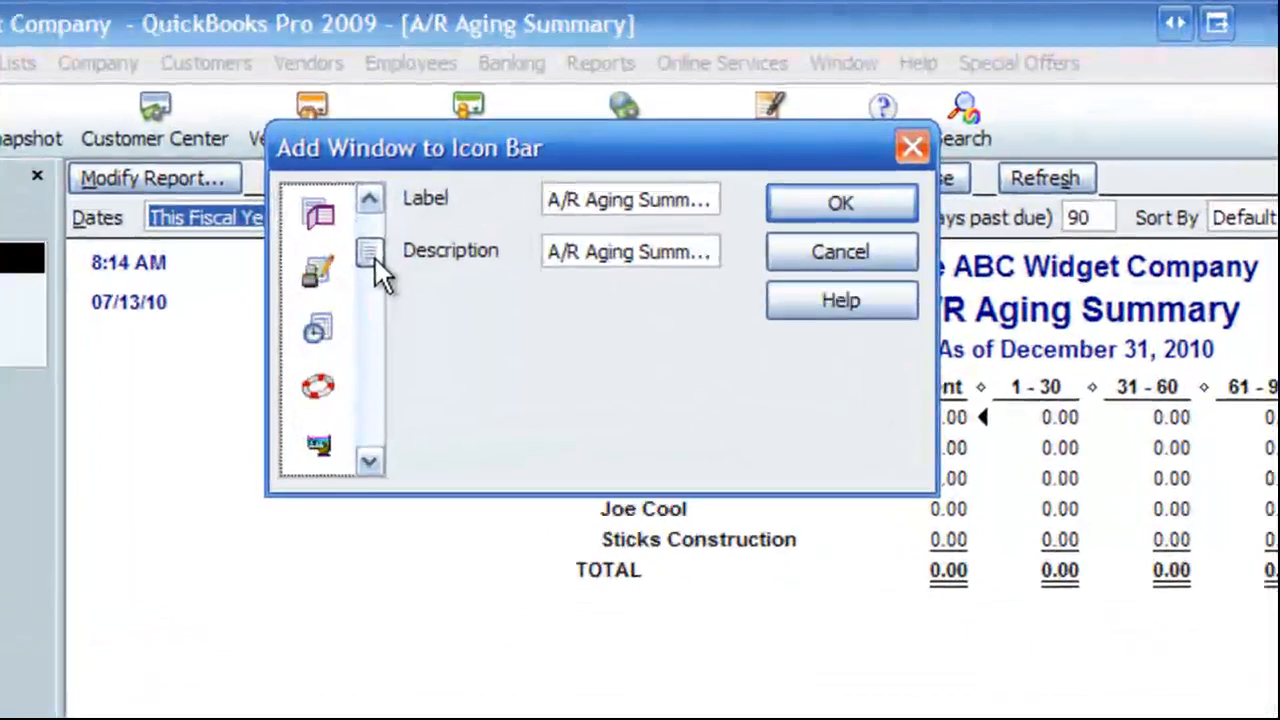
left_click(316, 384)
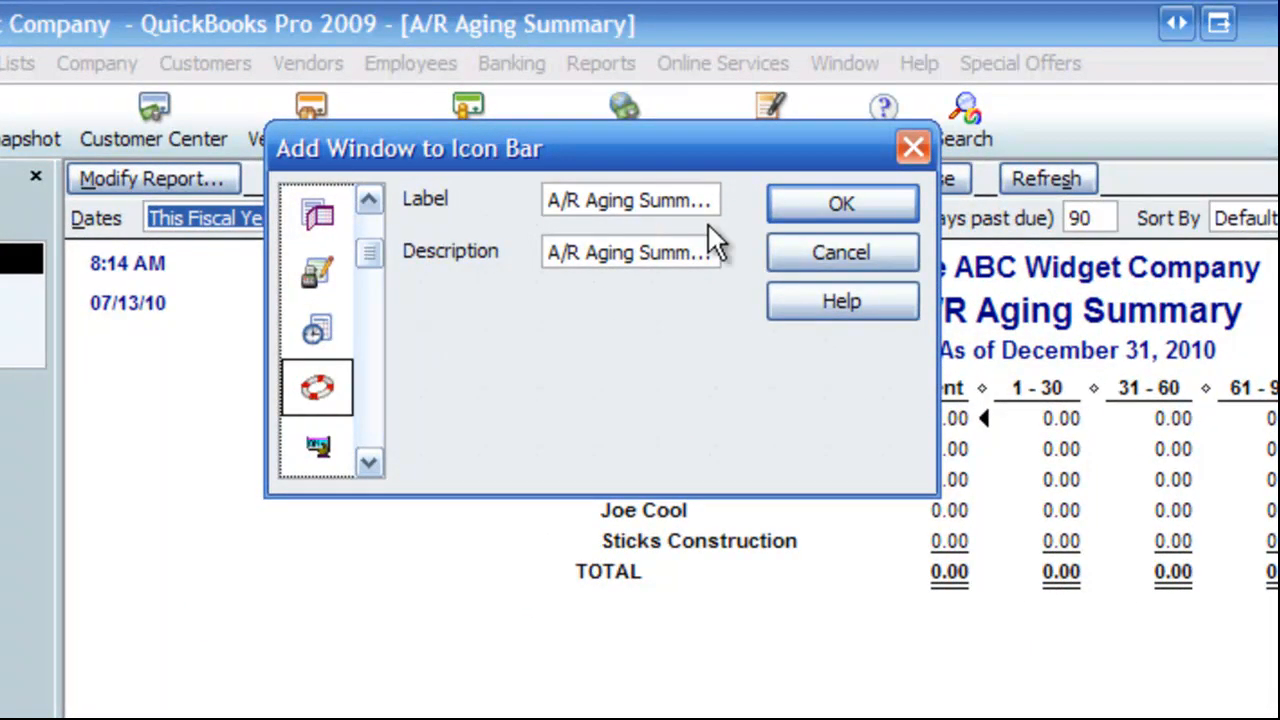
left_click(840, 204)
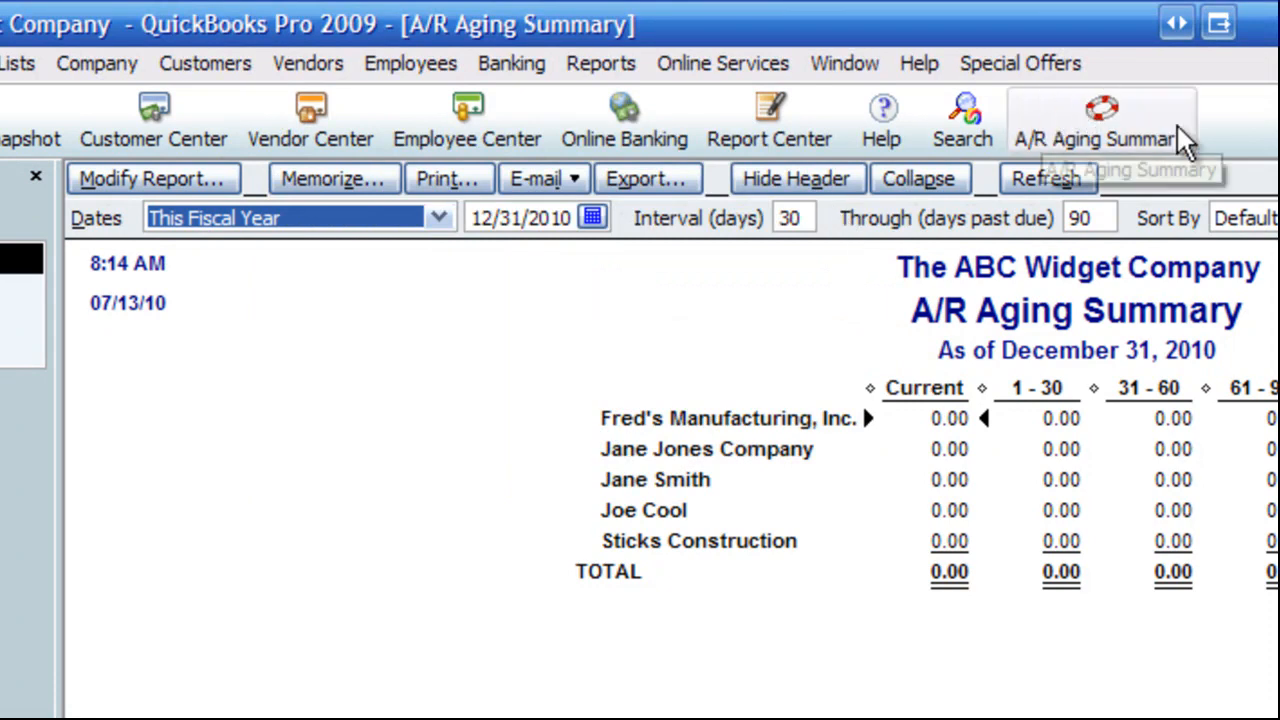
mouse_move(1158, 152)
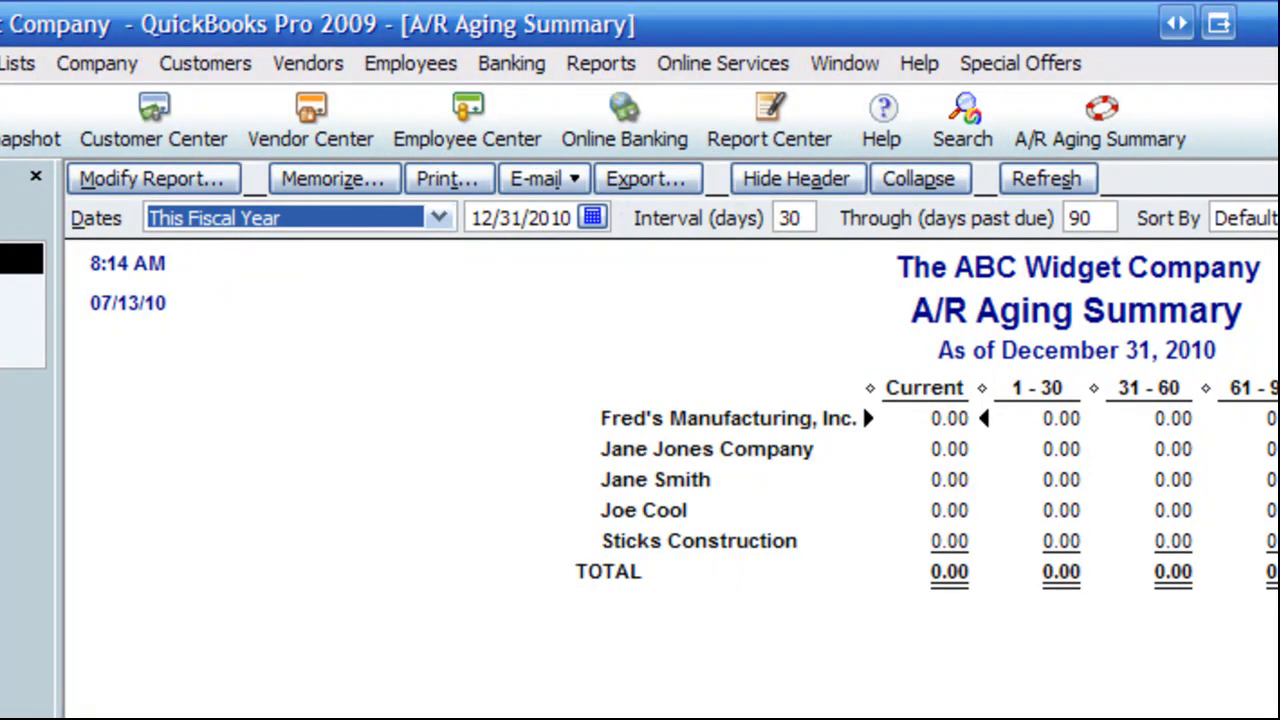
Switch to the Home page from the Open Windows list.
left_click(332, 178)
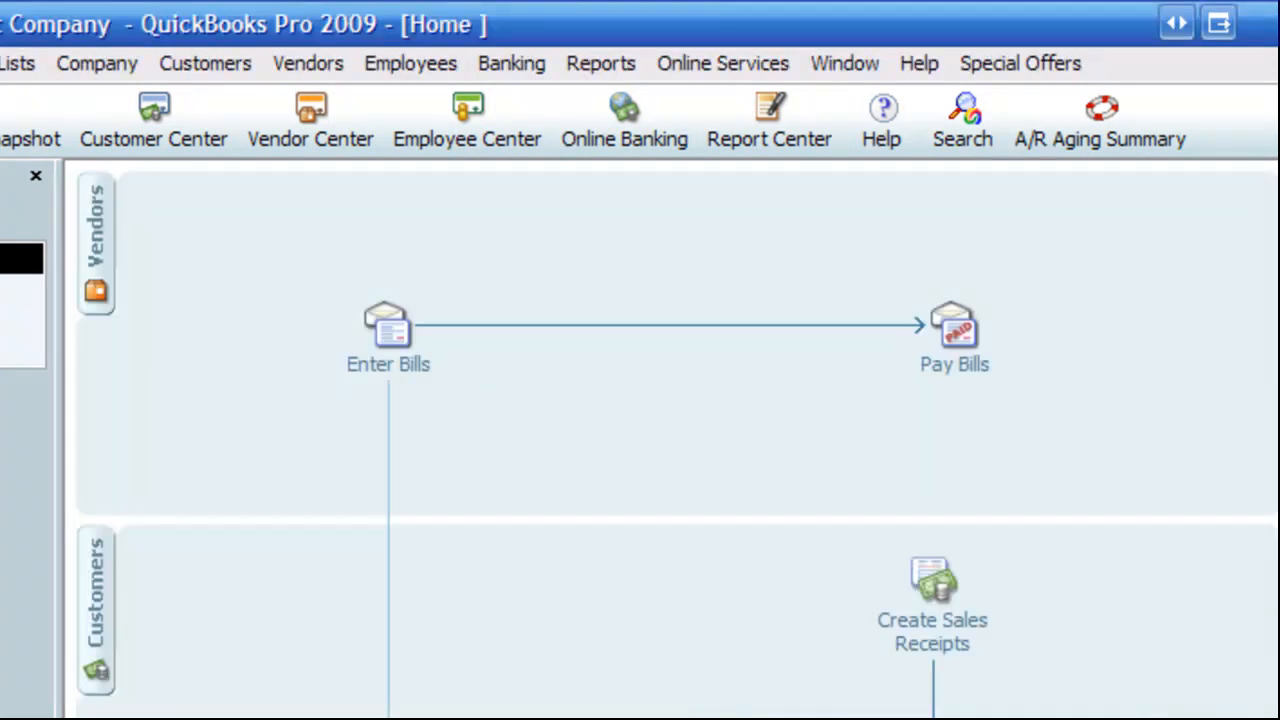
mouse_move(1024, 626)
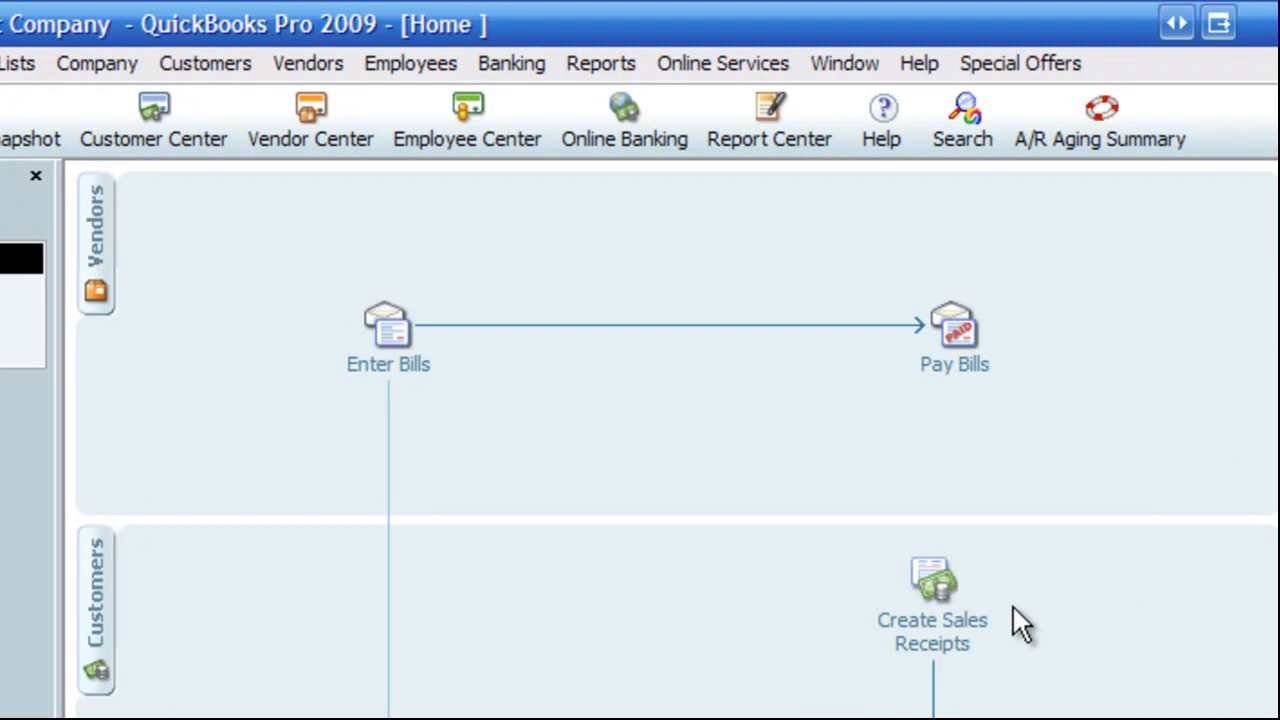
mouse_move(1010, 606)
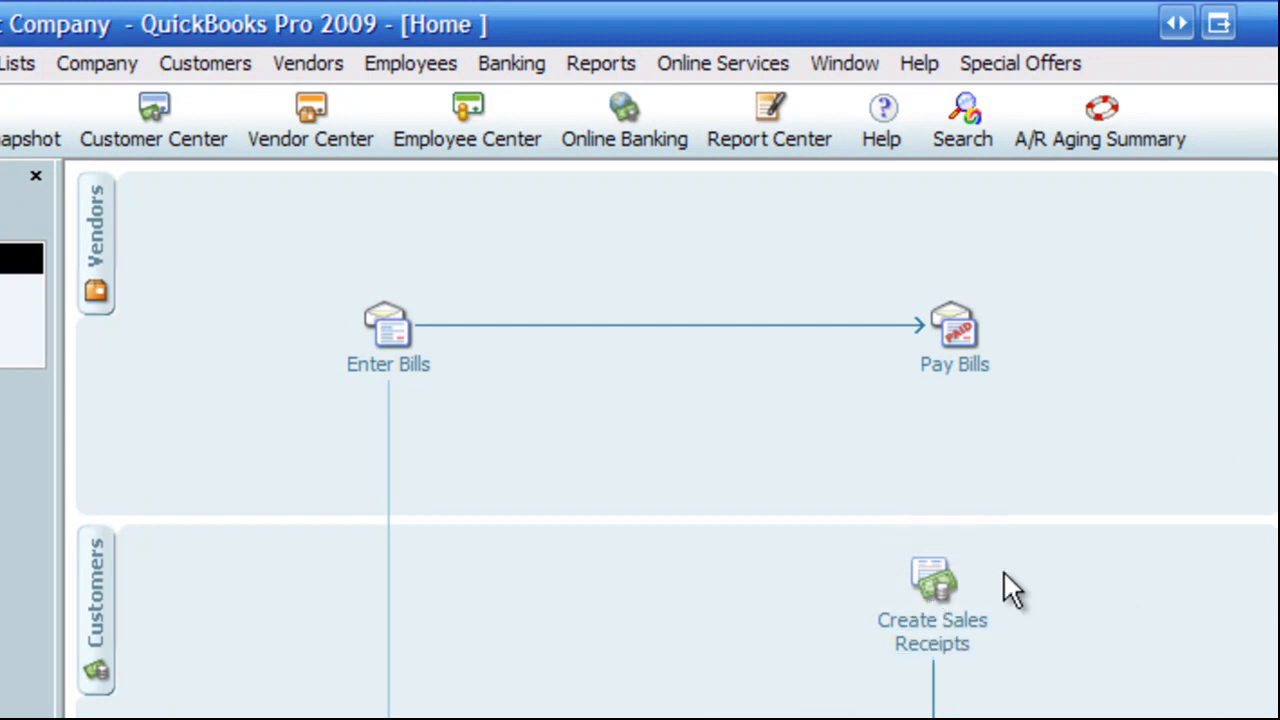
mouse_move(1062, 100)
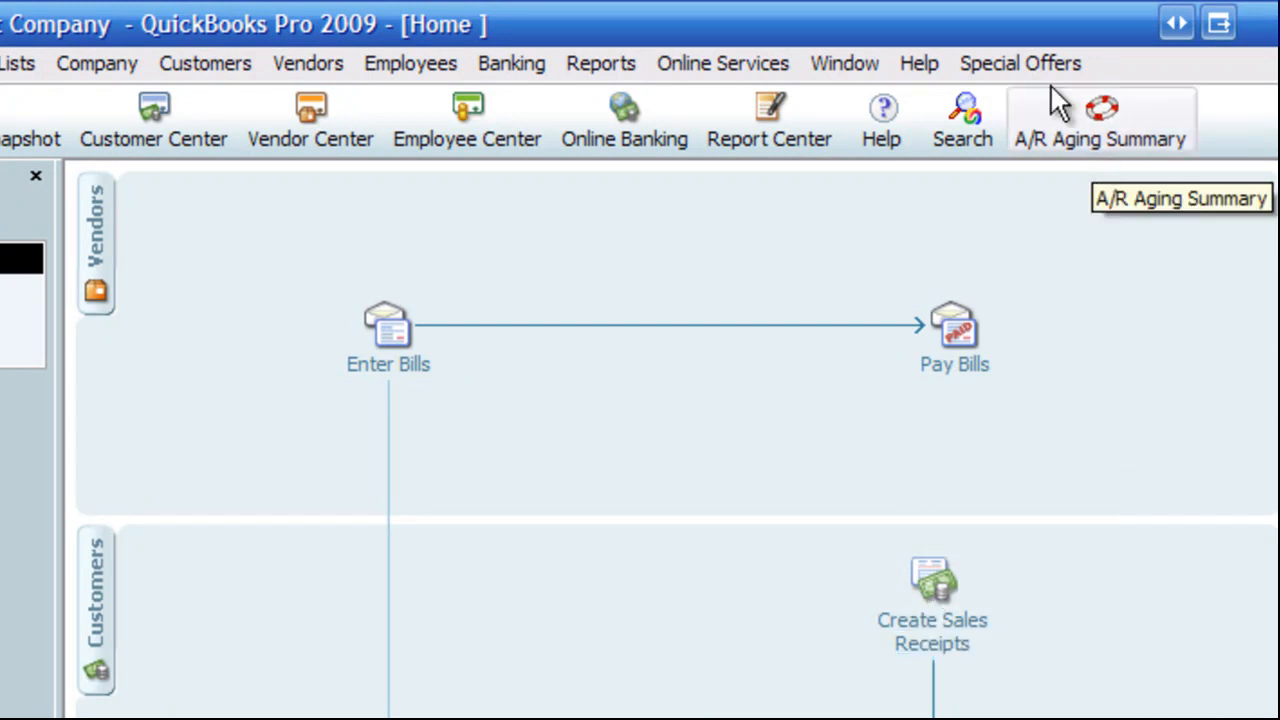
mouse_move(1070, 124)
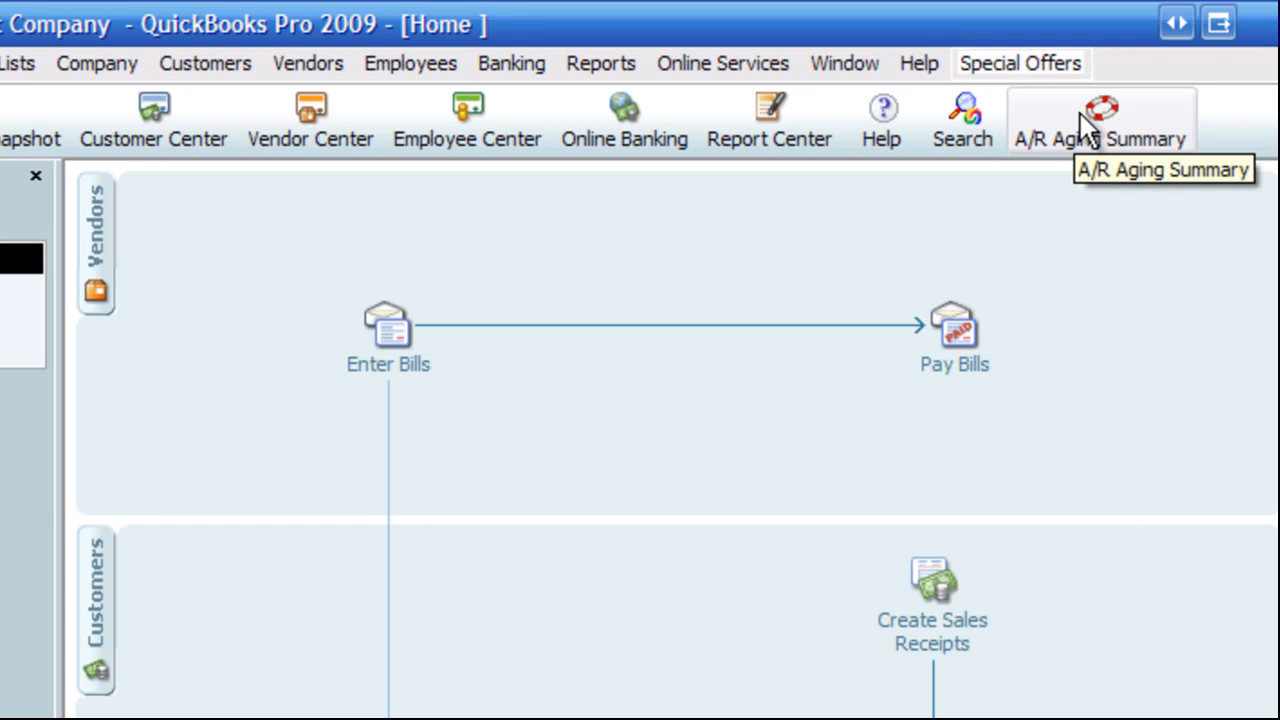
Reopen the report from its lifesaver shortcut and refresh it to show 19,413.28 overdue.
left_click(1092, 108)
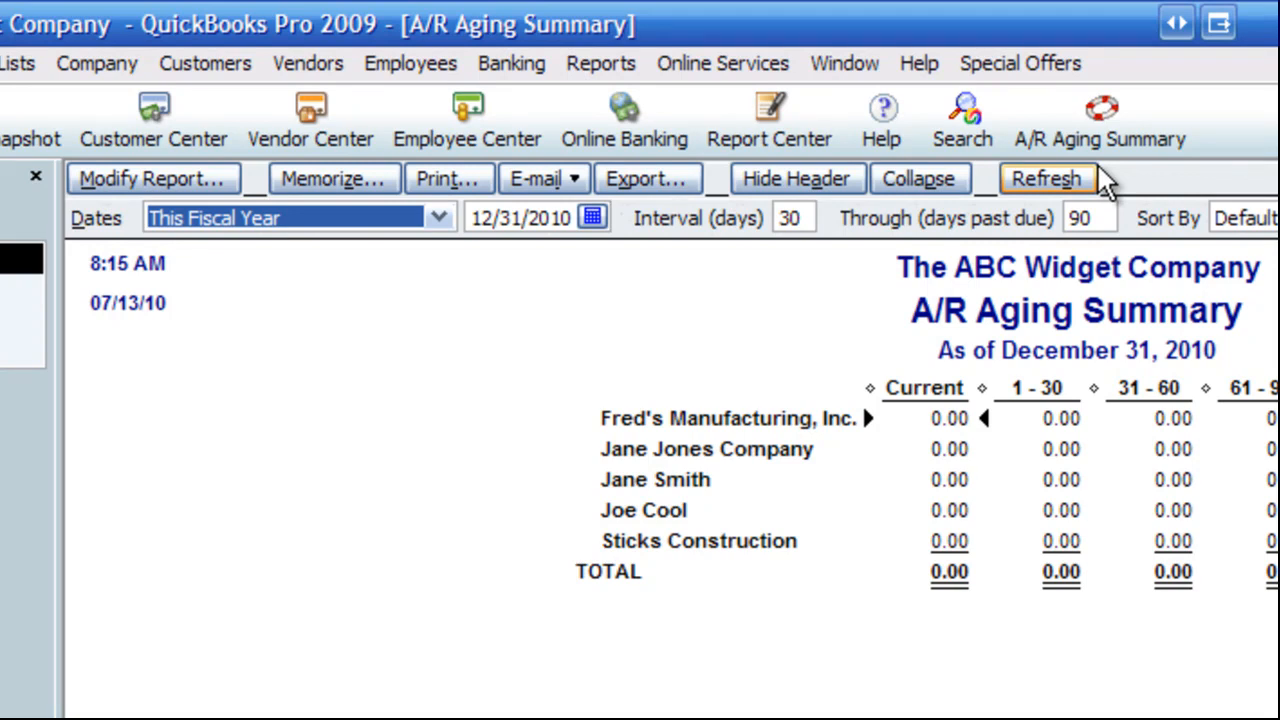
left_click(1048, 178)
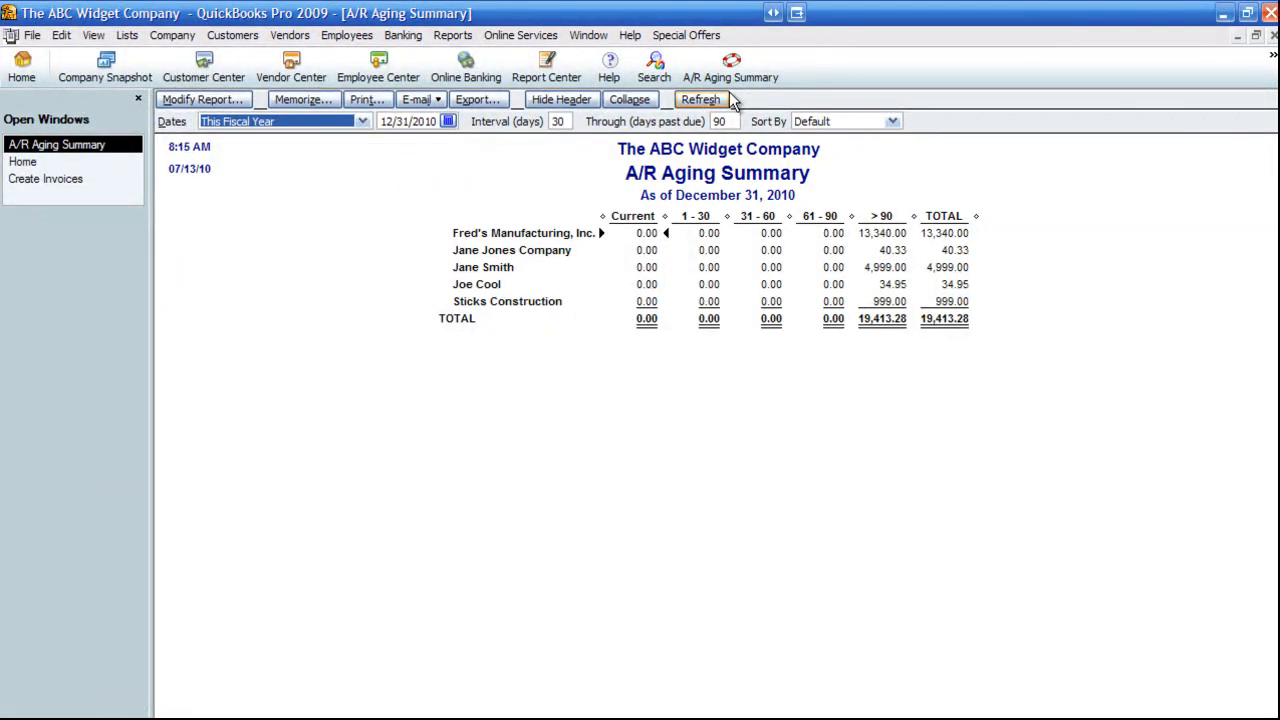
mouse_move(436, 100)
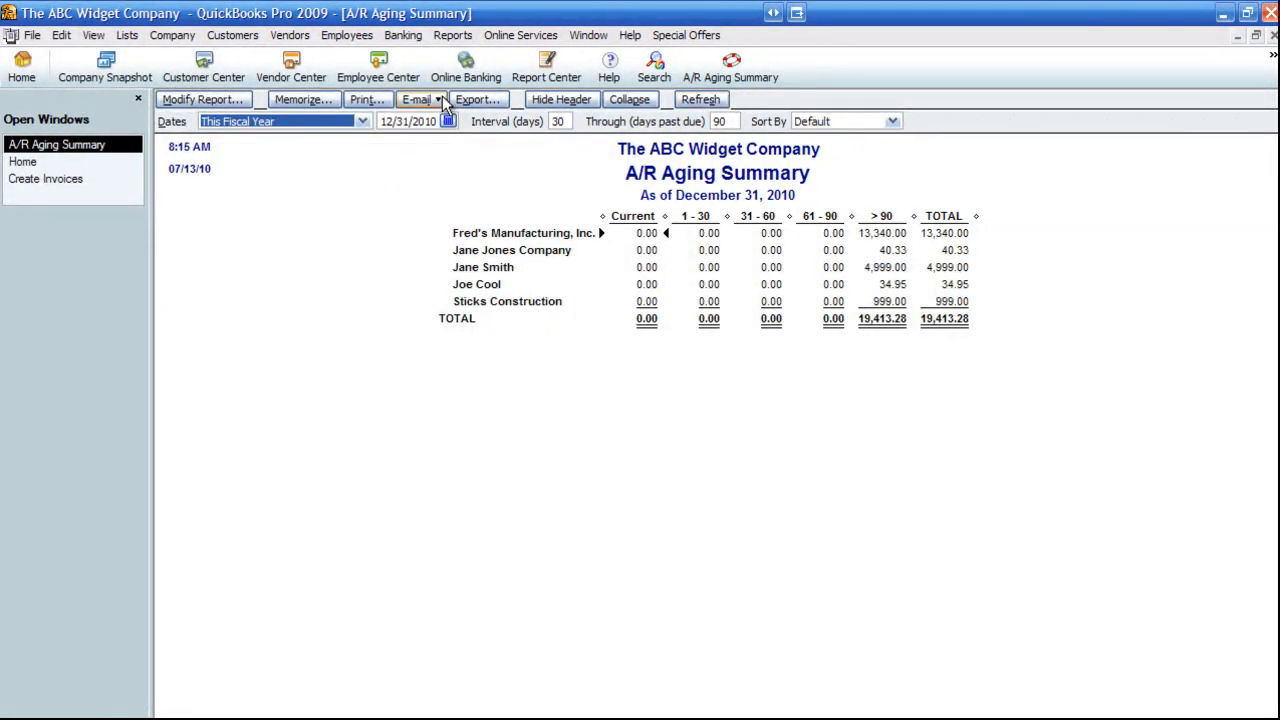